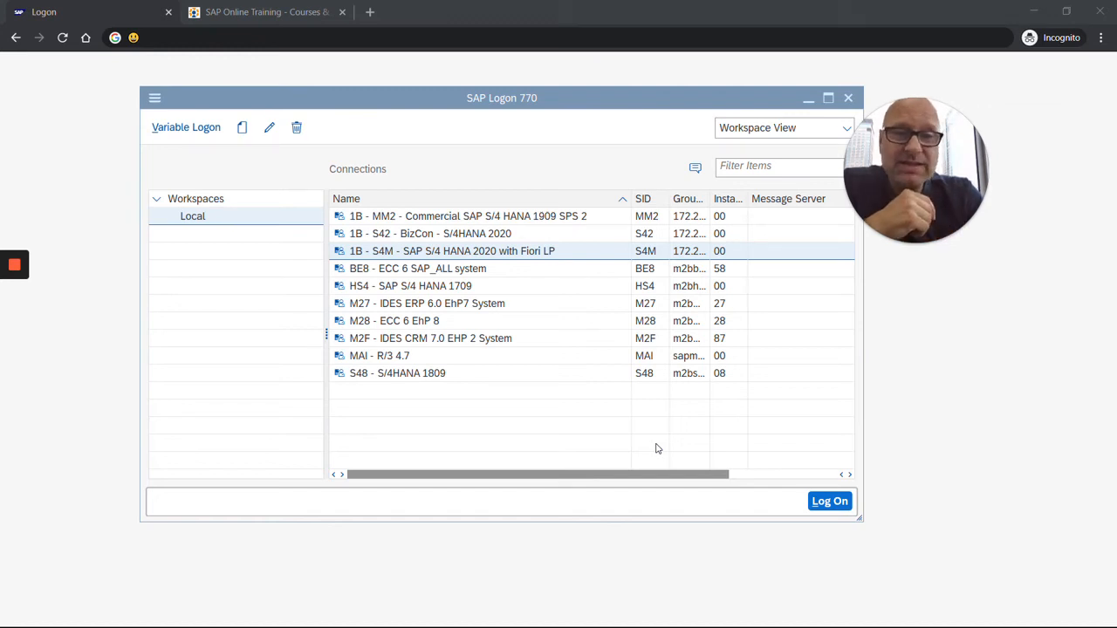
mouse_move(499, 179)
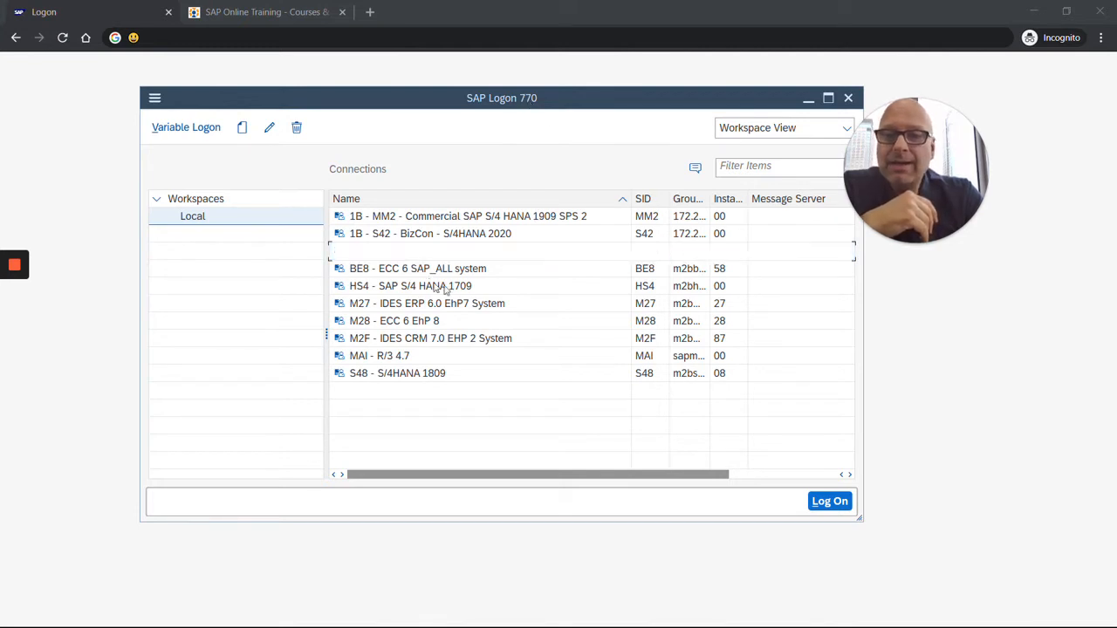
Open the S4M login screen, then pick Belize Theme under Theme Settings and confirm with OK
click(451, 250)
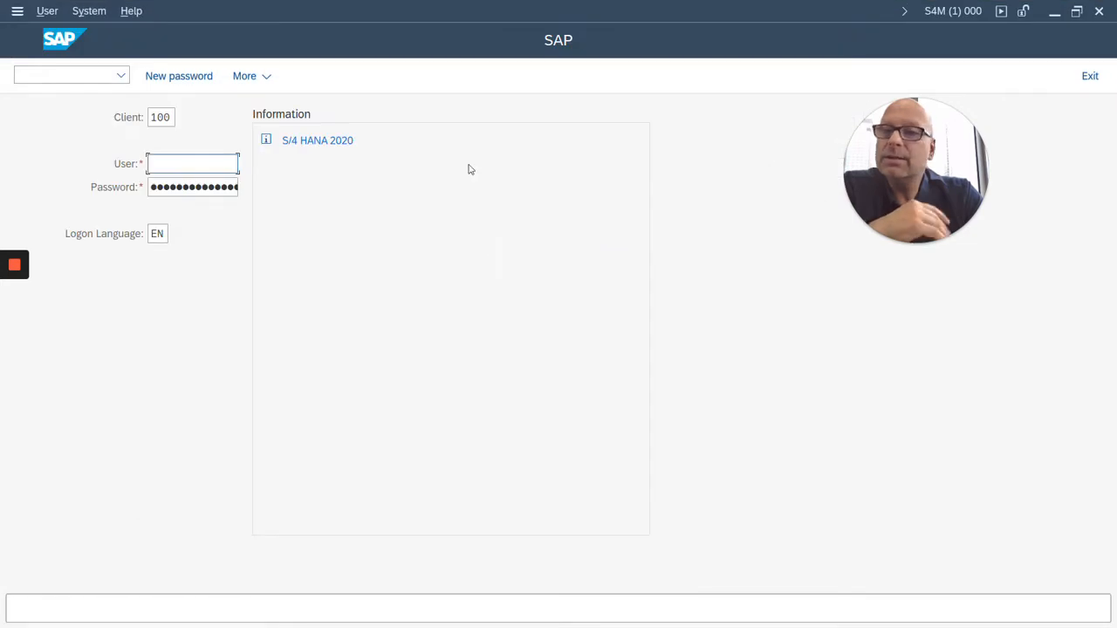
mouse_move(584, 215)
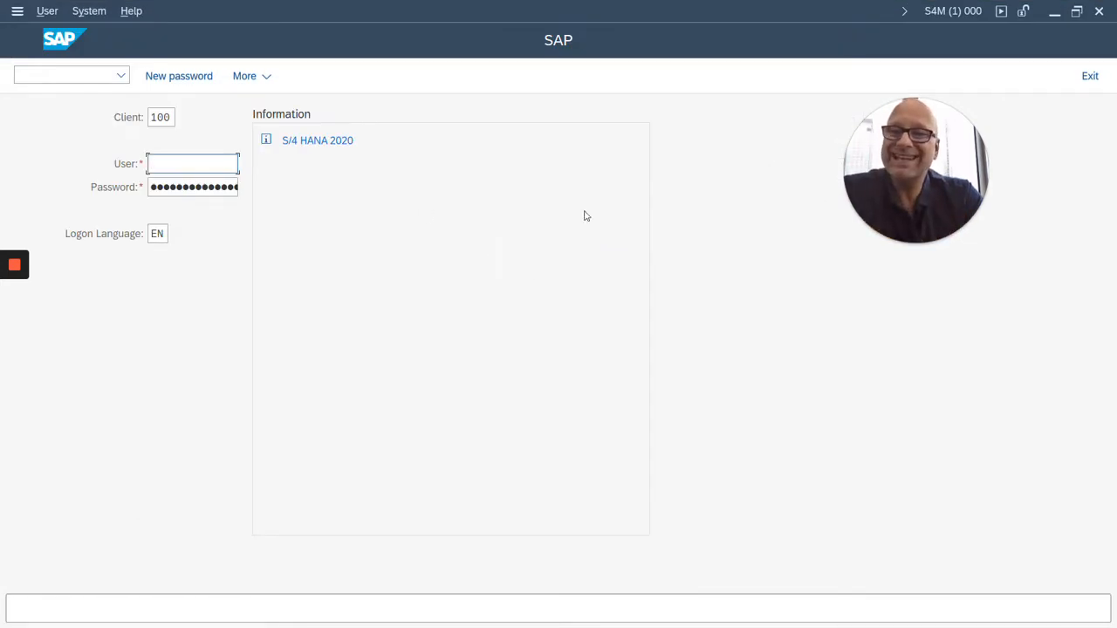
mouse_move(498, 215)
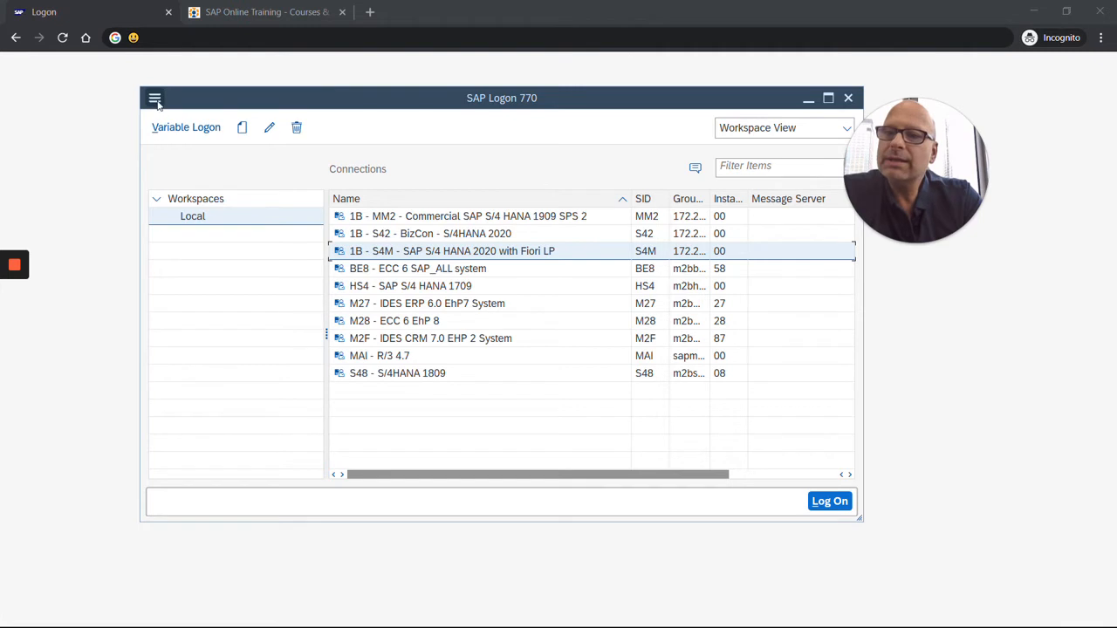
click(154, 98)
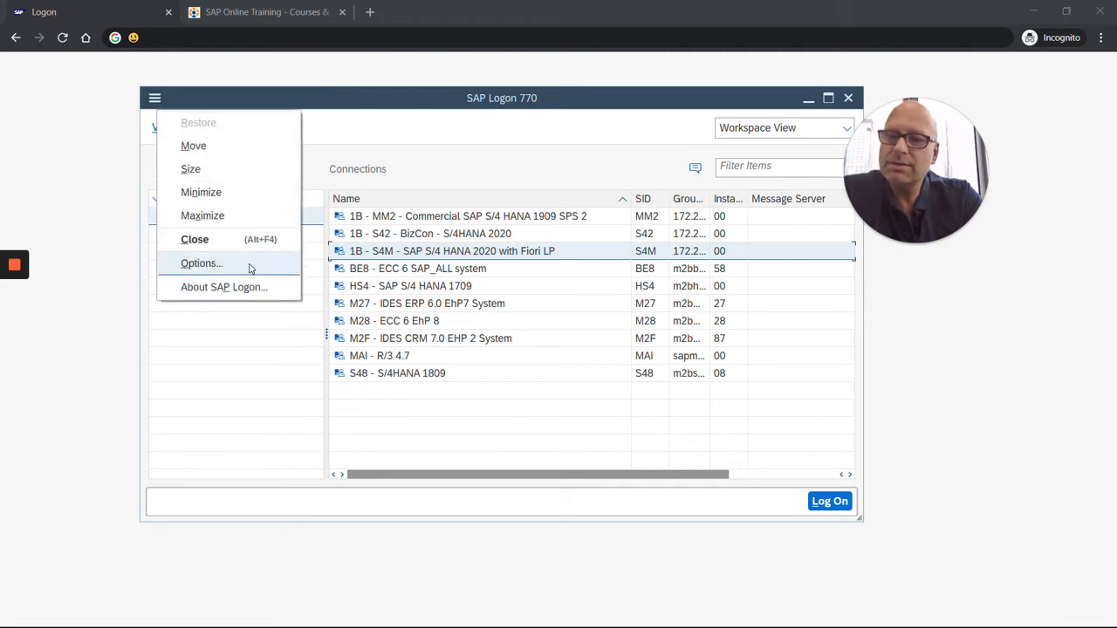
click(201, 263)
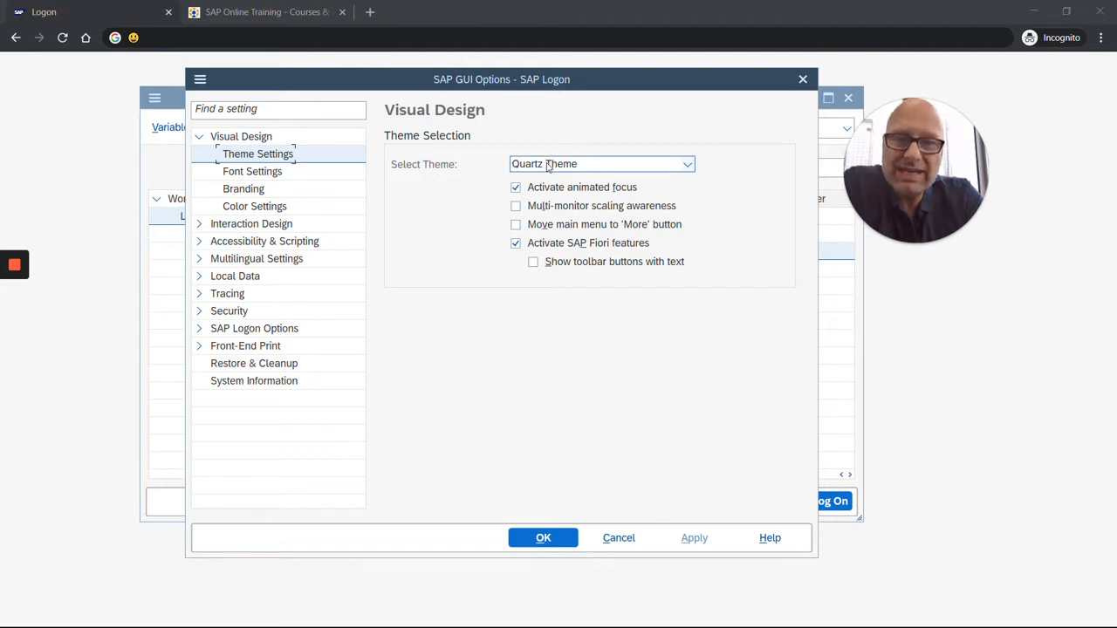
mouse_move(623, 165)
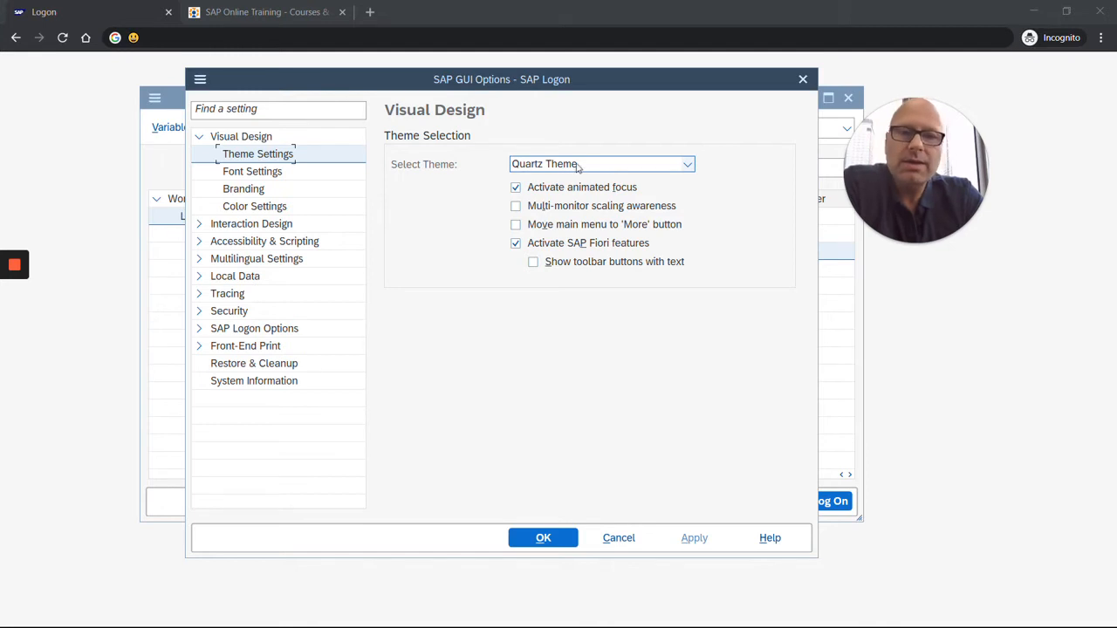
click(687, 164)
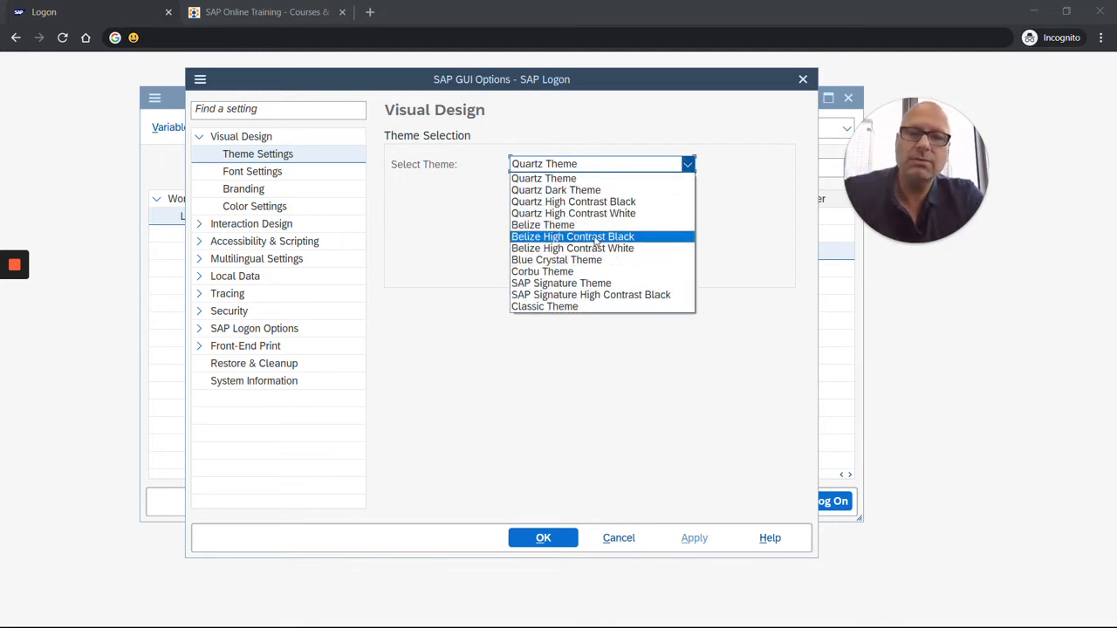
click(542, 224)
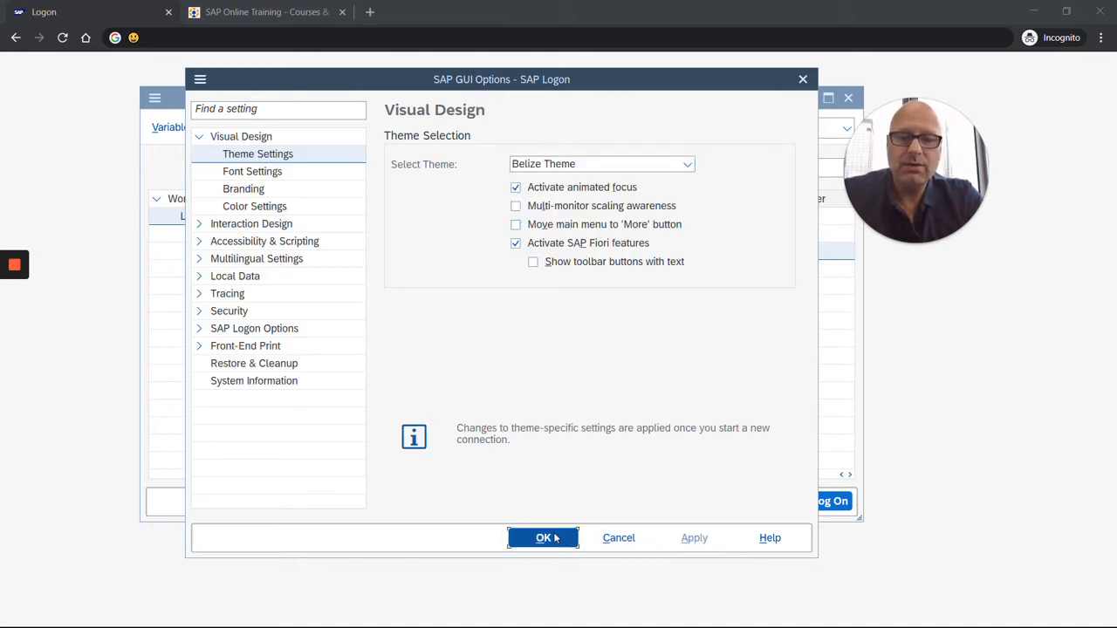
click(542, 537)
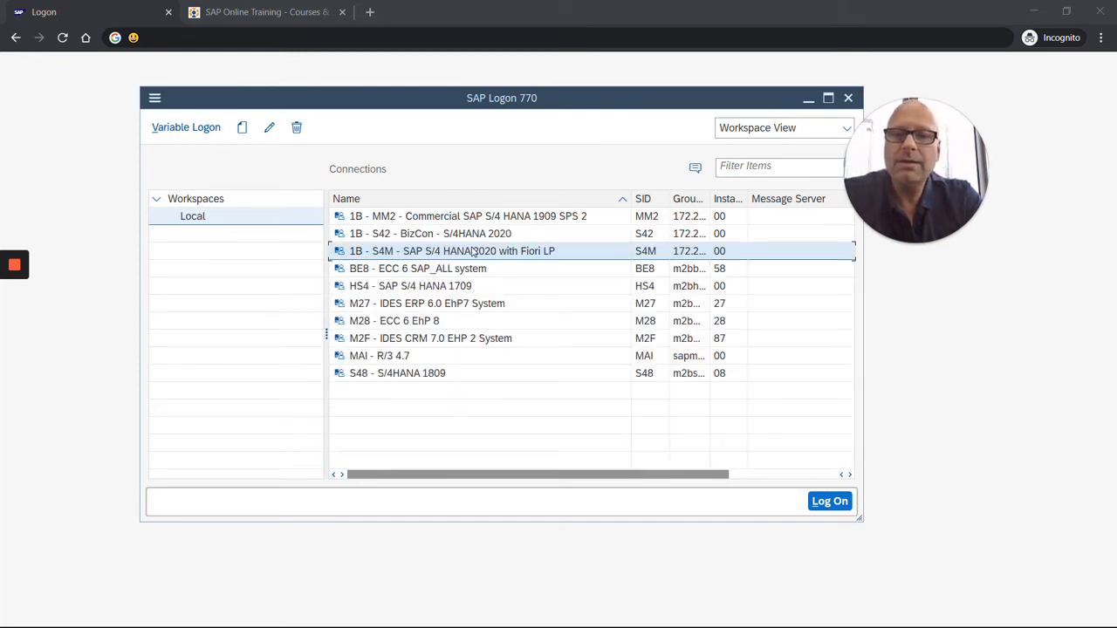
click(828, 501)
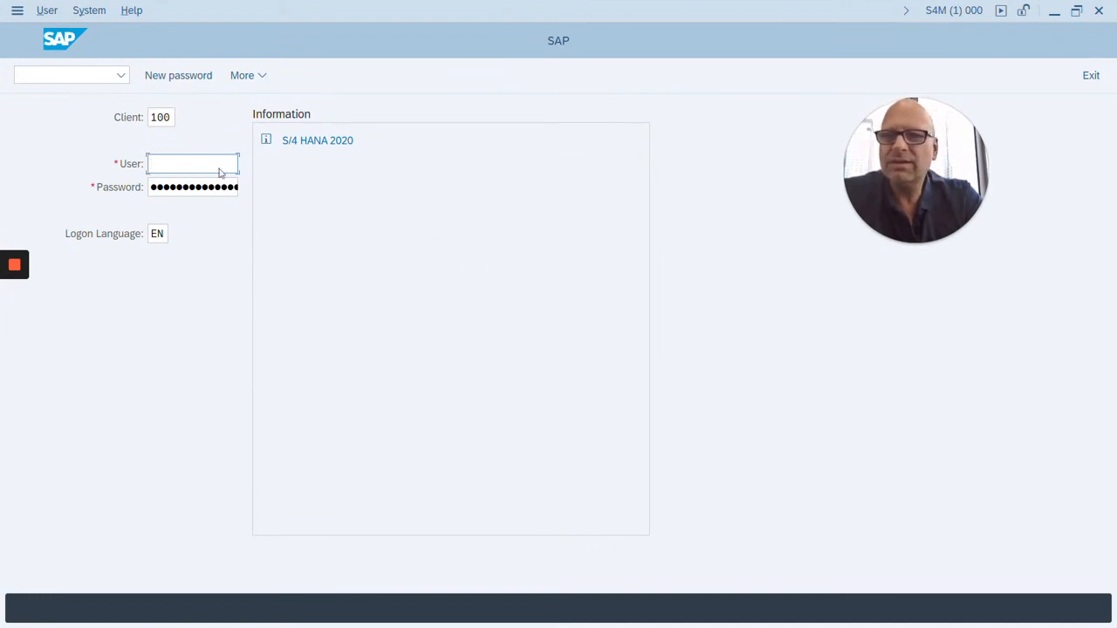
mouse_move(740, 78)
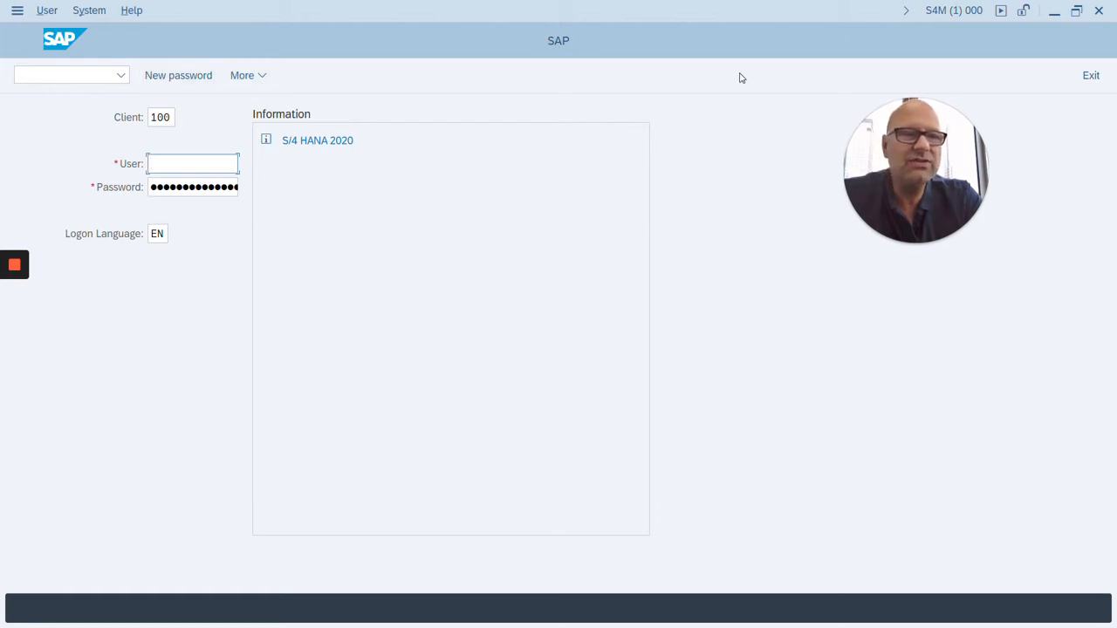
mouse_move(1035, 98)
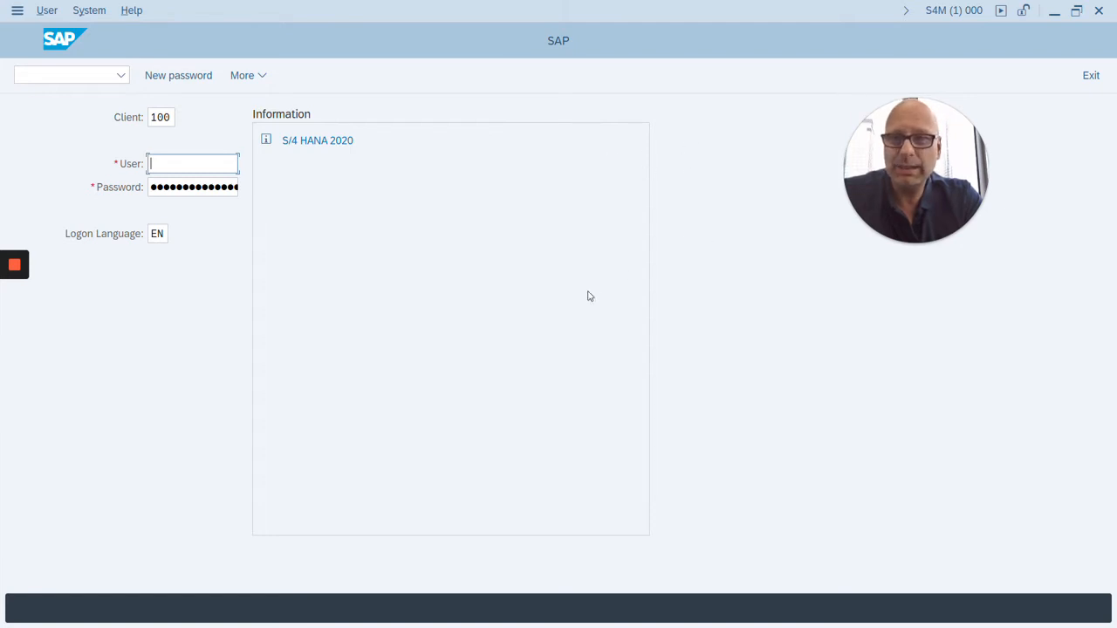
mouse_move(708, 234)
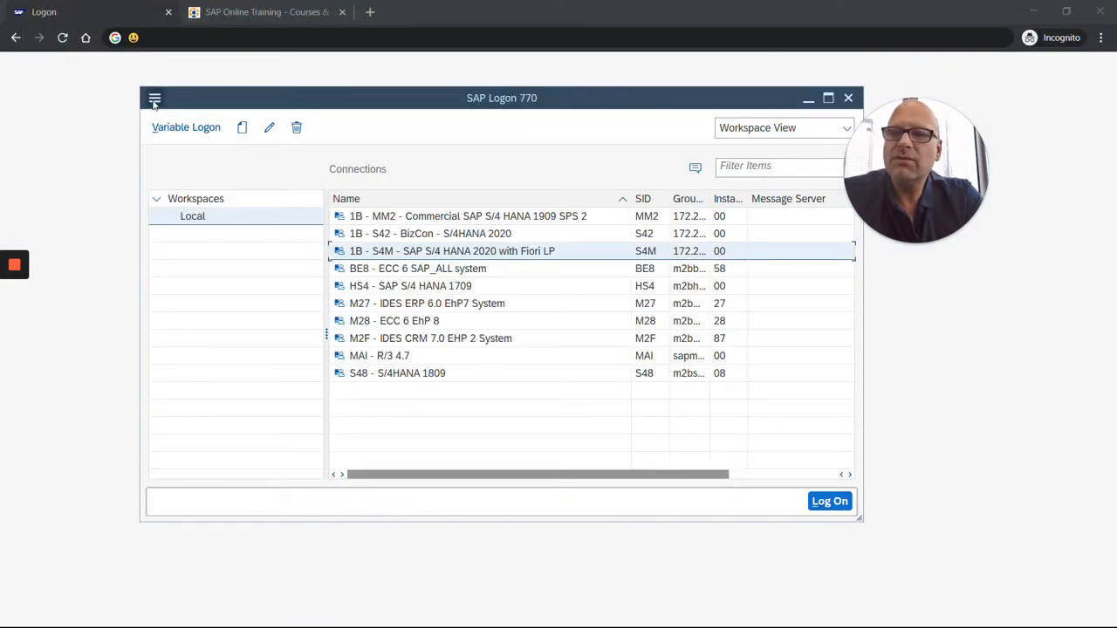
Select Corbu Theme from the Theme Settings list in SAP GUI Options
click(154, 98)
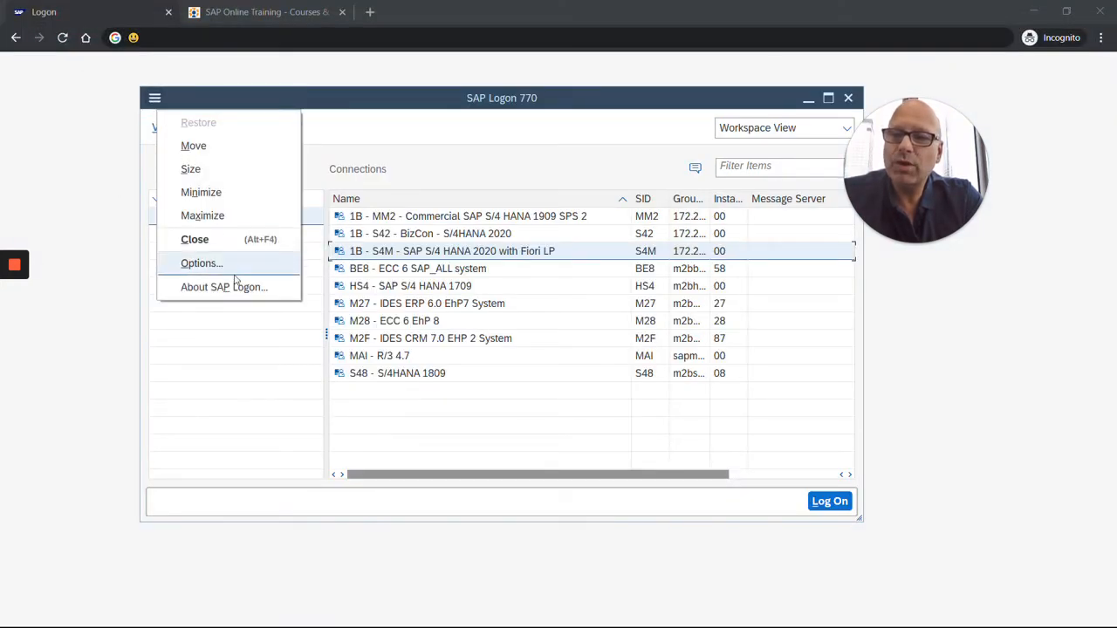
click(200, 262)
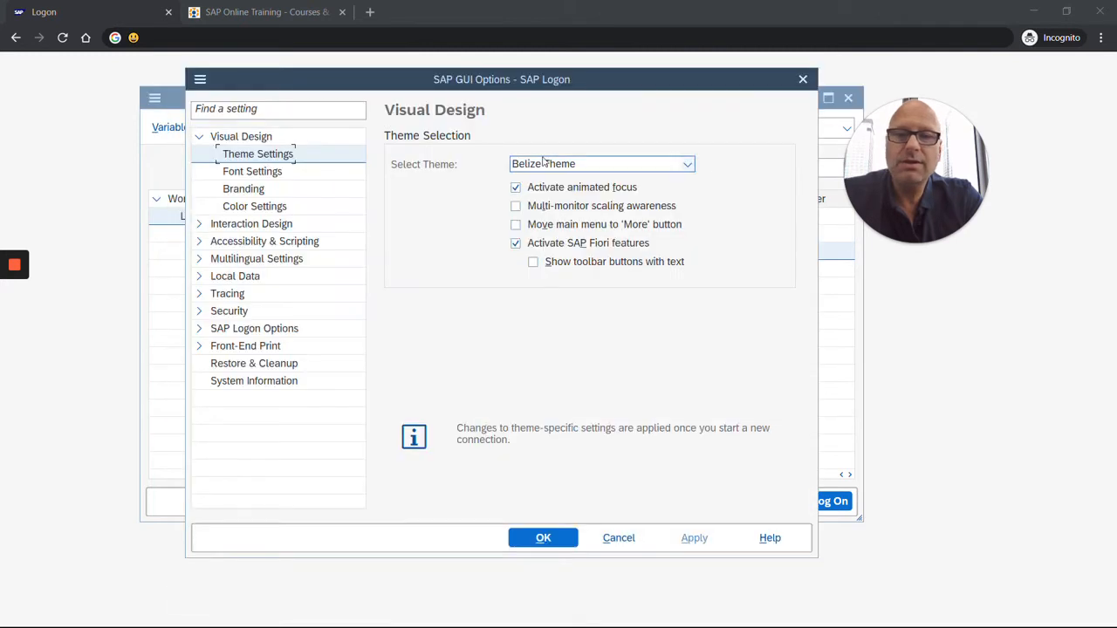
click(687, 164)
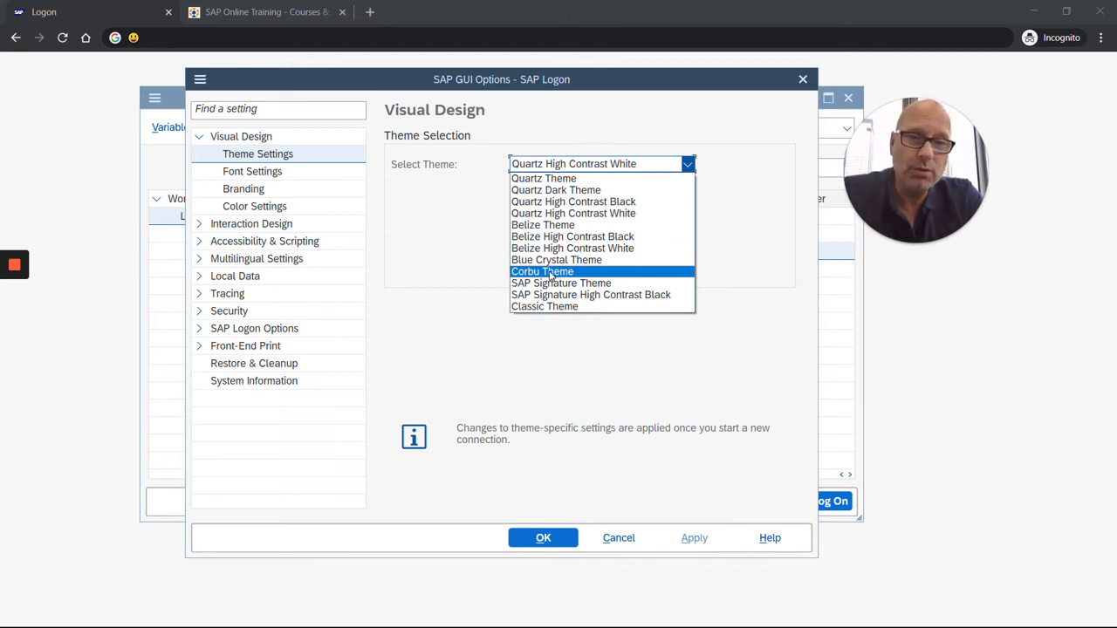
click(542, 271)
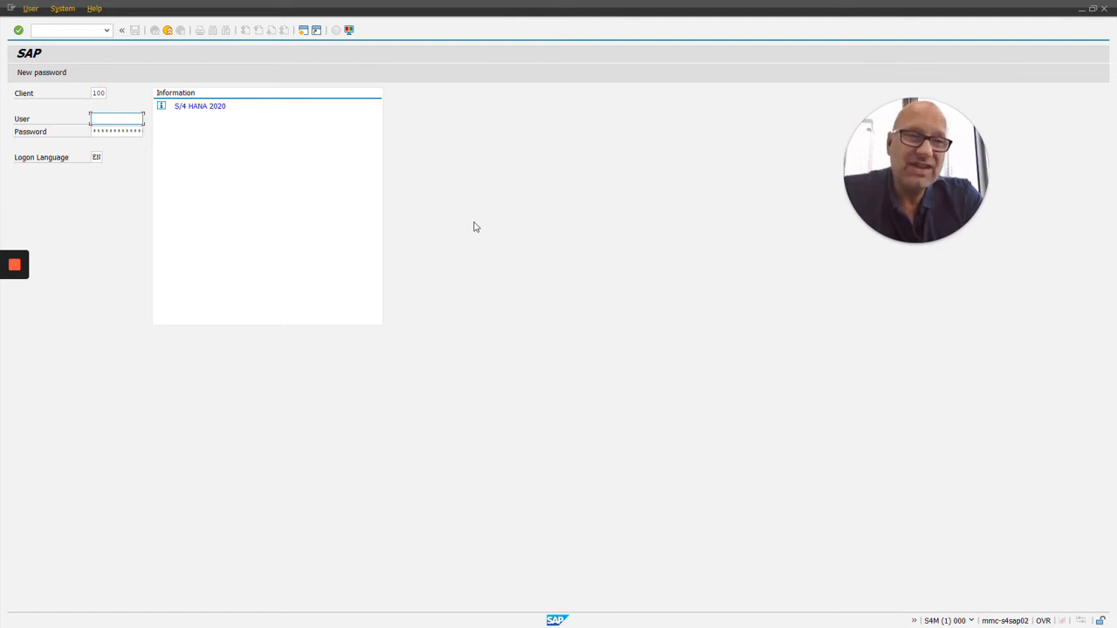
mouse_move(389, 221)
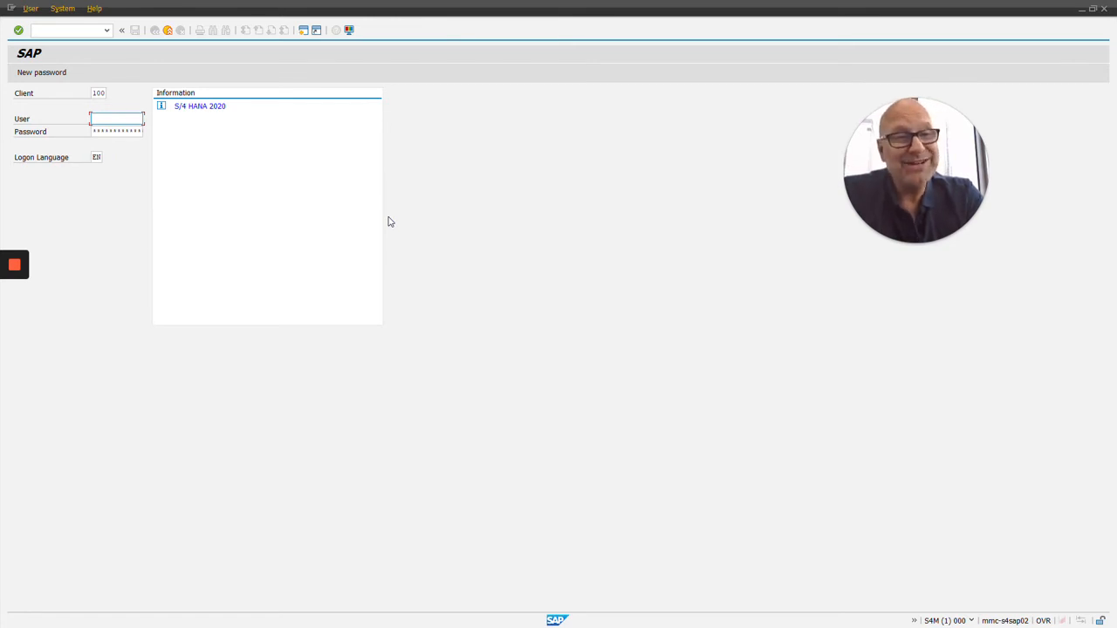
mouse_move(1107, 9)
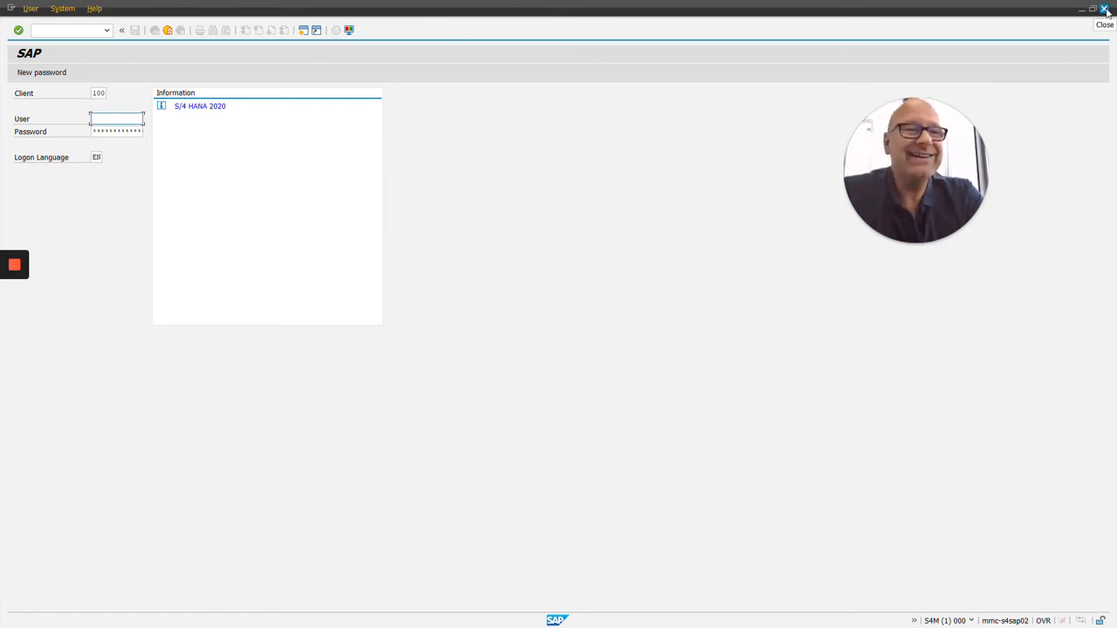
Close the S4M login screen, then choose, apply and confirm SAP Signature Theme in Options
click(1105, 10)
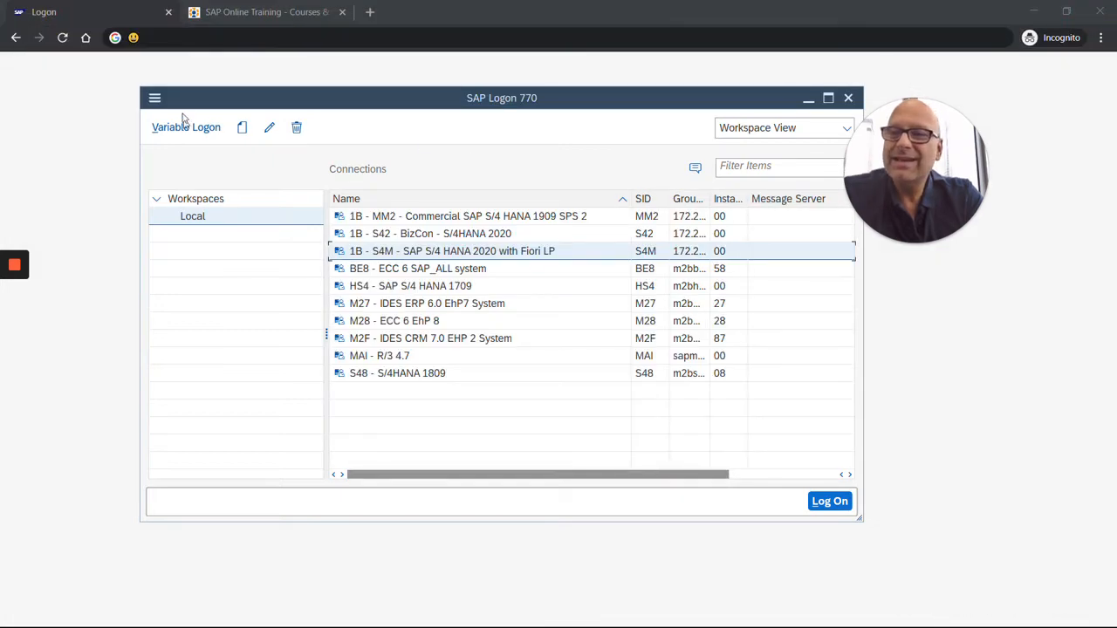
click(155, 98)
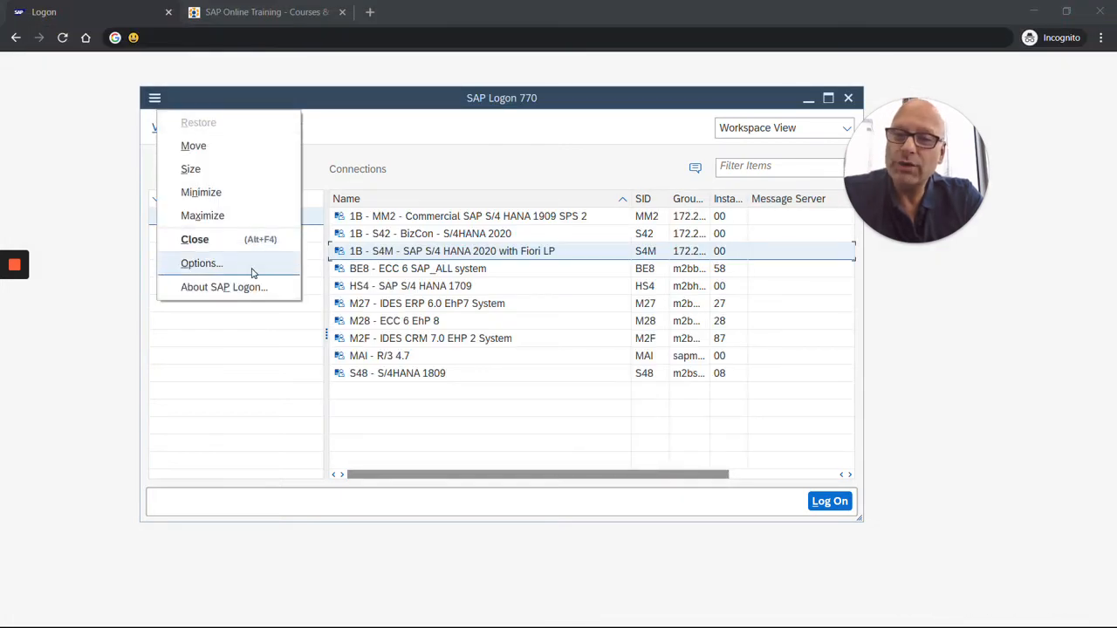
click(201, 263)
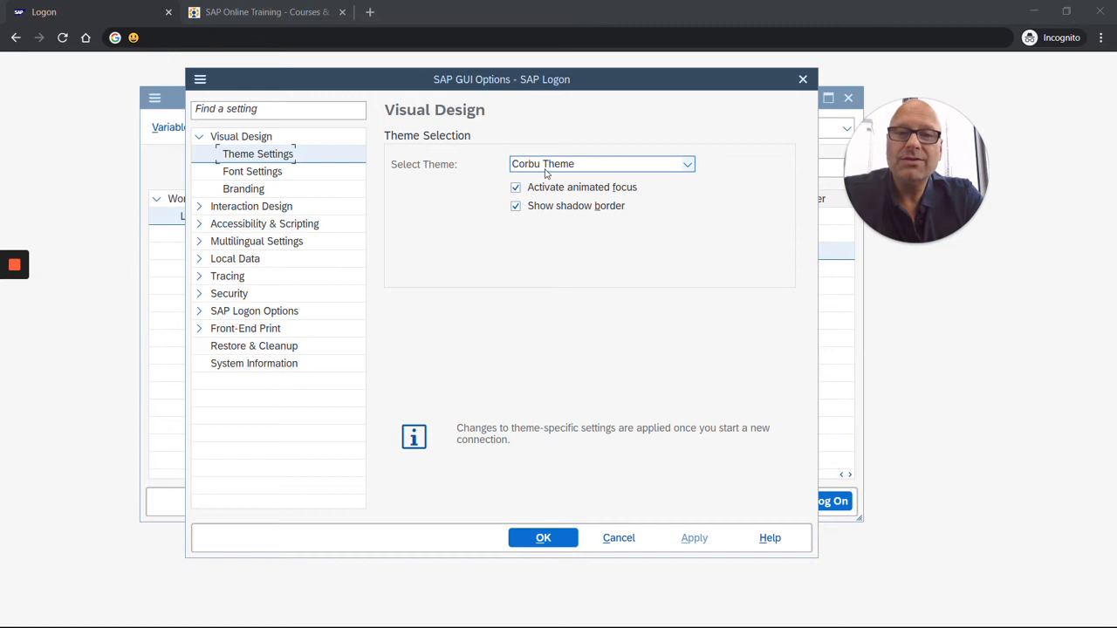
click(687, 164)
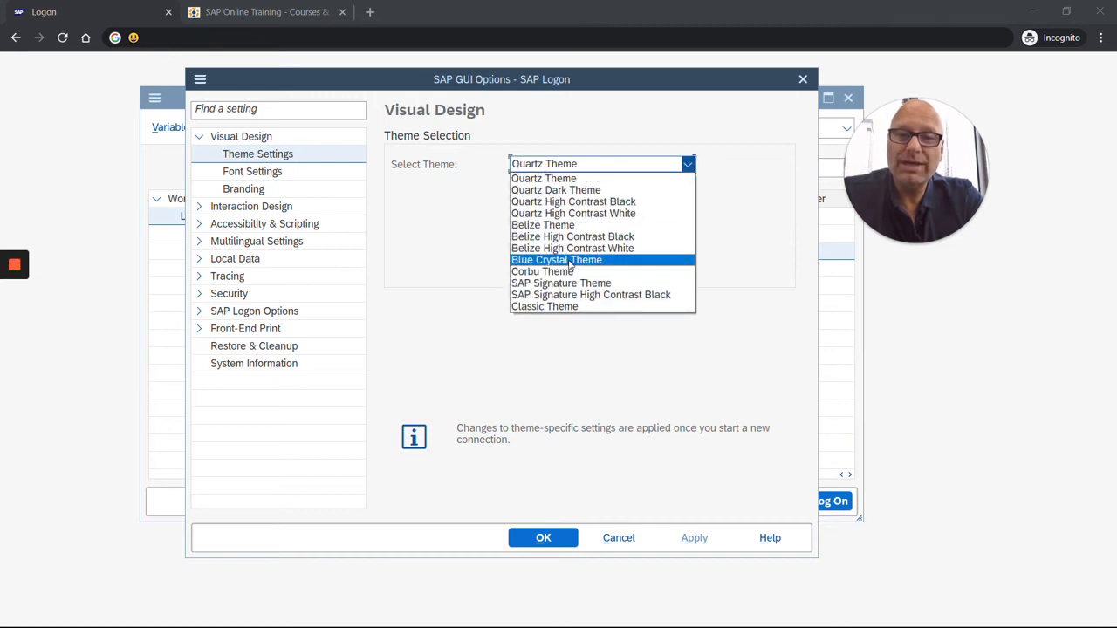
mouse_move(561, 283)
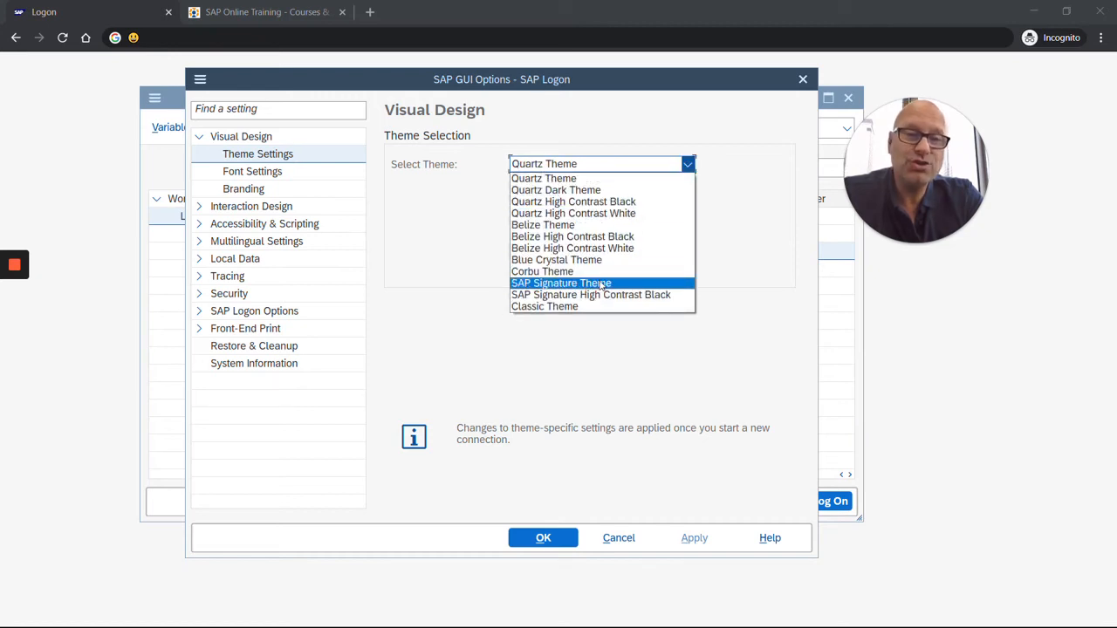
click(561, 282)
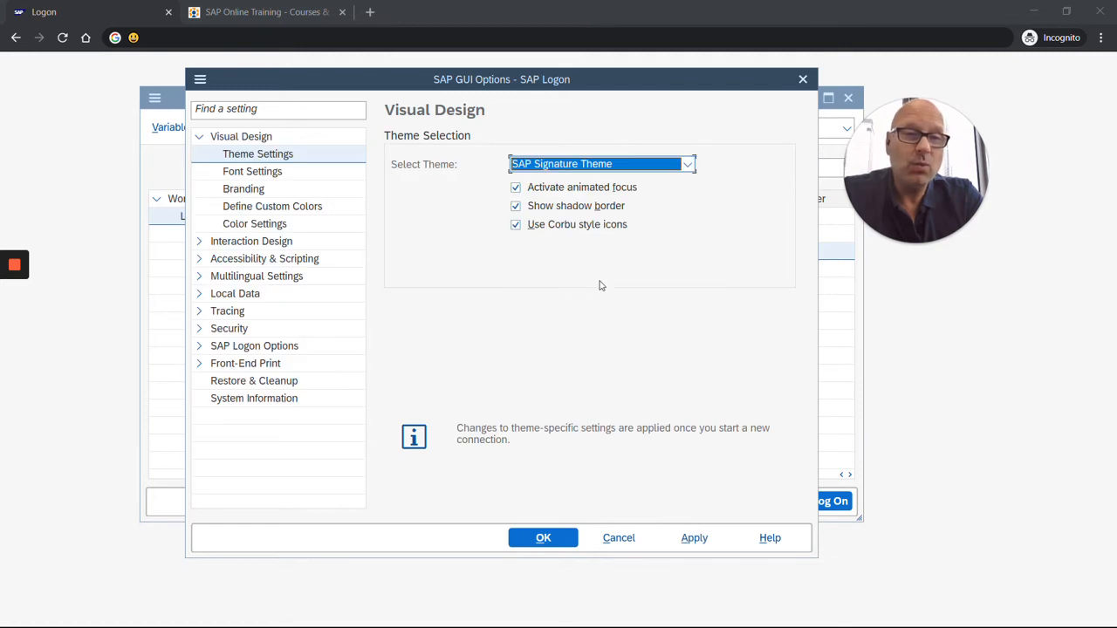
click(694, 538)
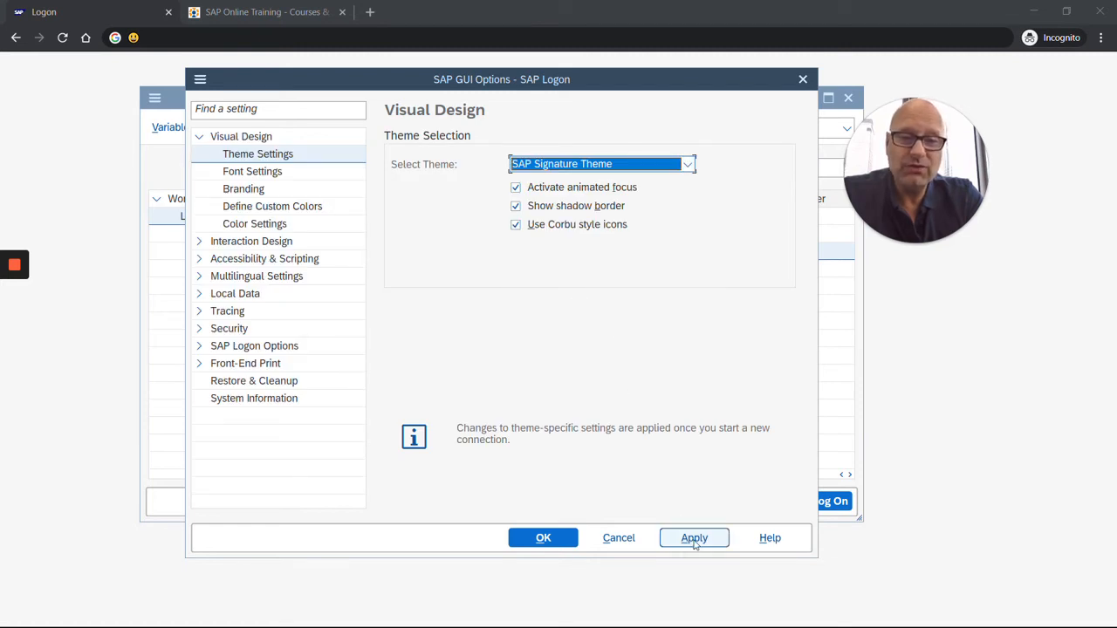
click(693, 538)
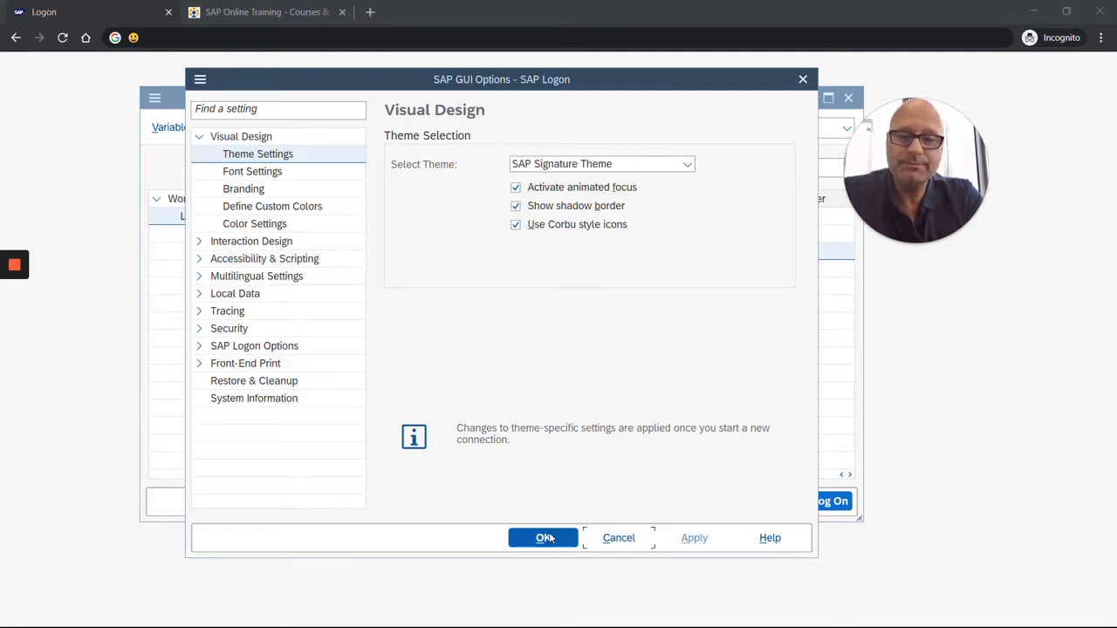
click(543, 537)
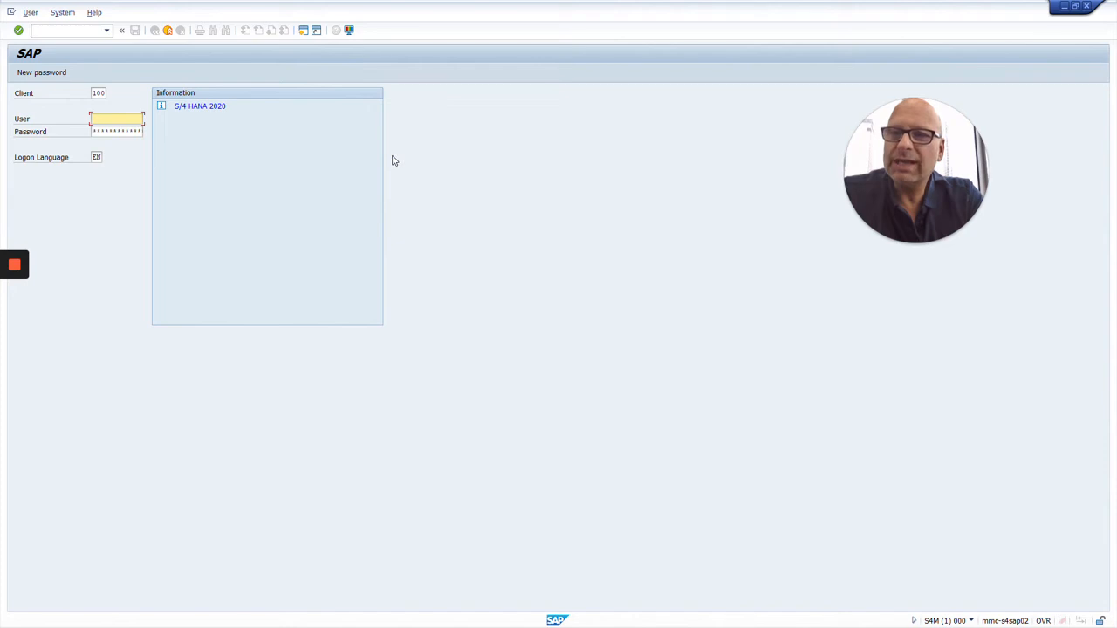
mouse_move(534, 241)
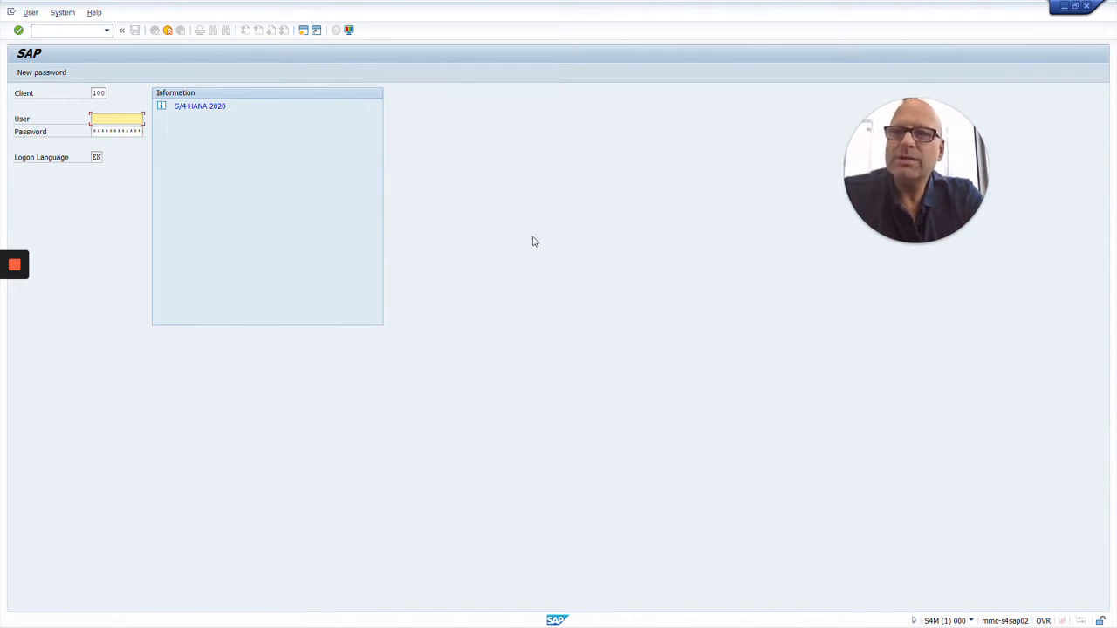
mouse_move(549, 177)
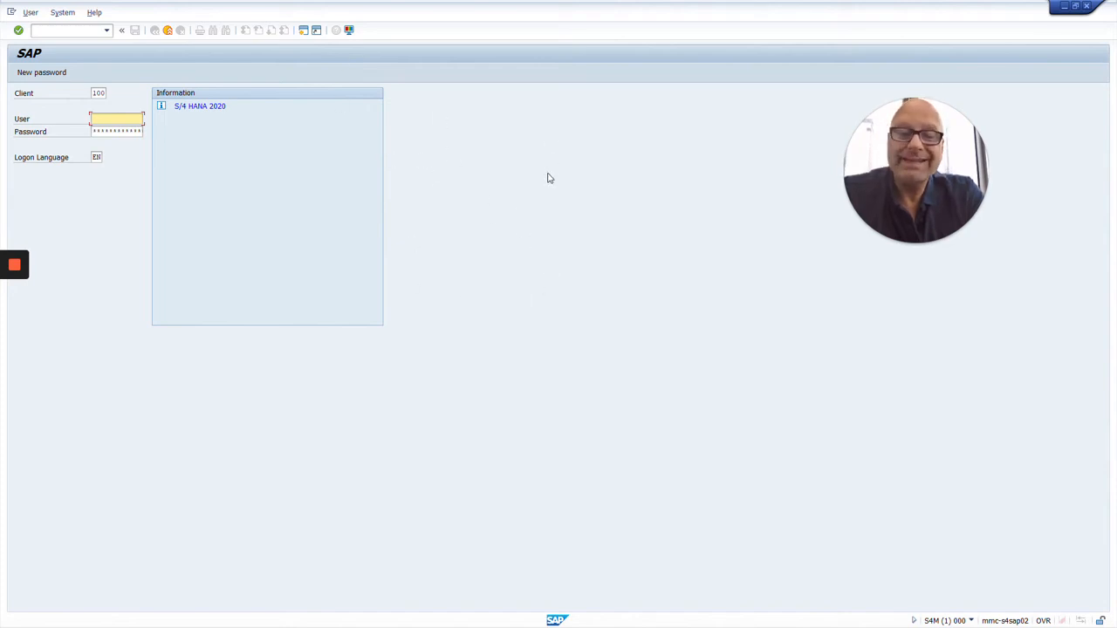
mouse_move(1088, 6)
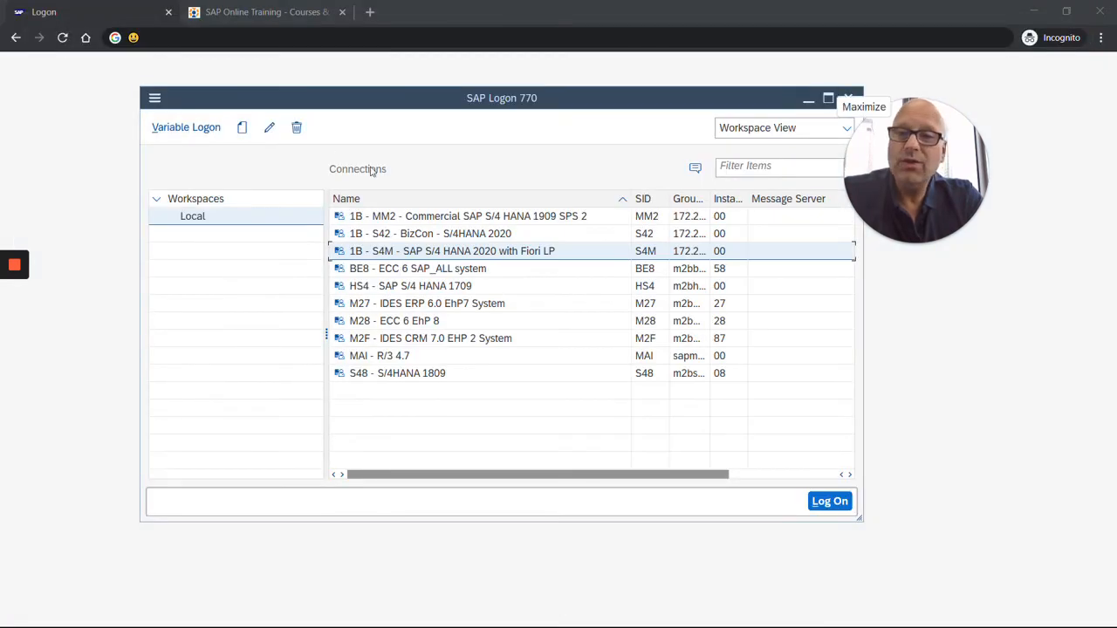
Choose Classic Theme in the Options Theme Settings, apply it, and confirm with OK
click(155, 98)
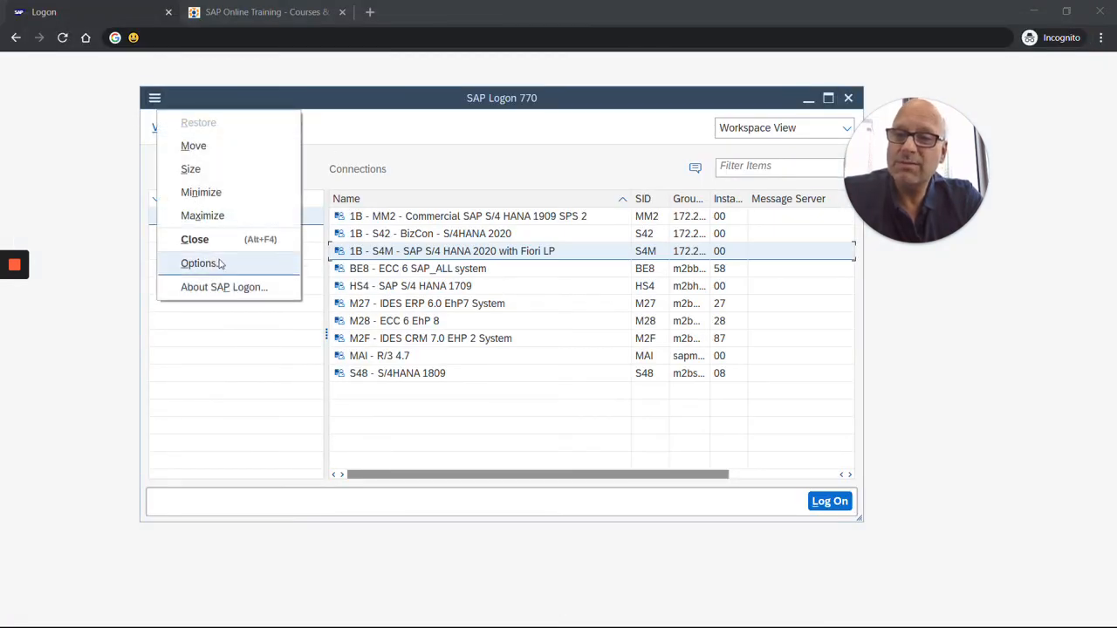
click(201, 263)
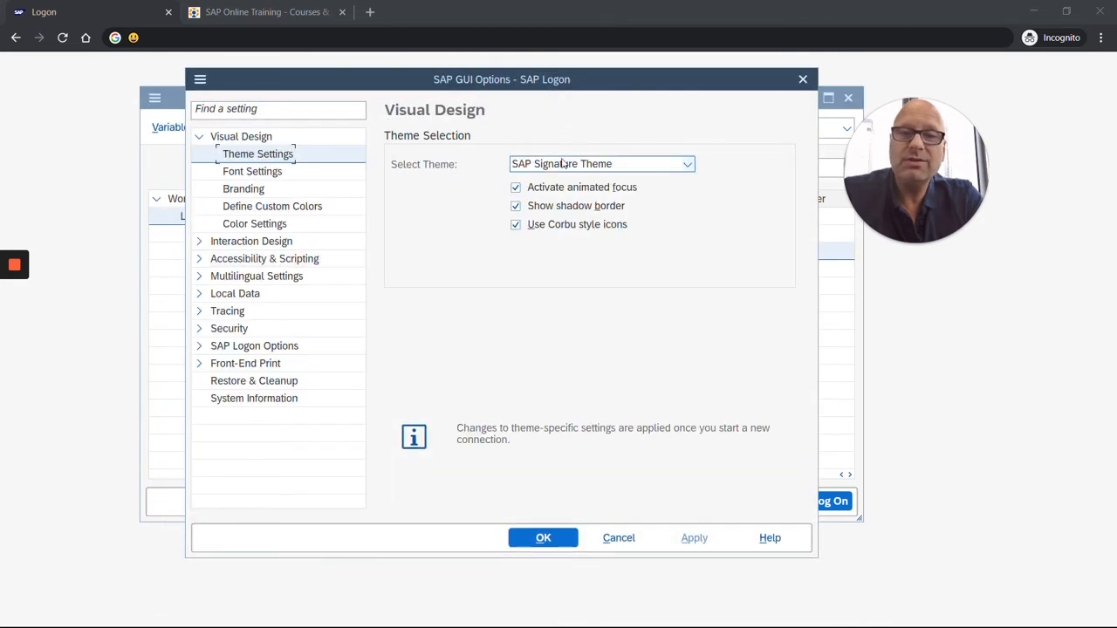
click(687, 164)
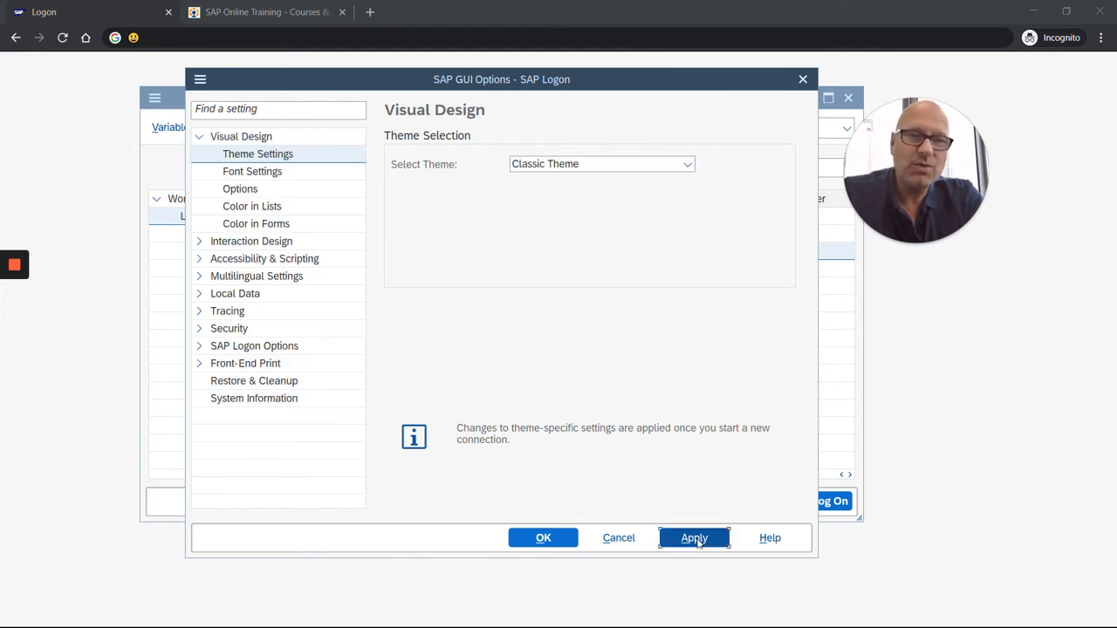
click(693, 537)
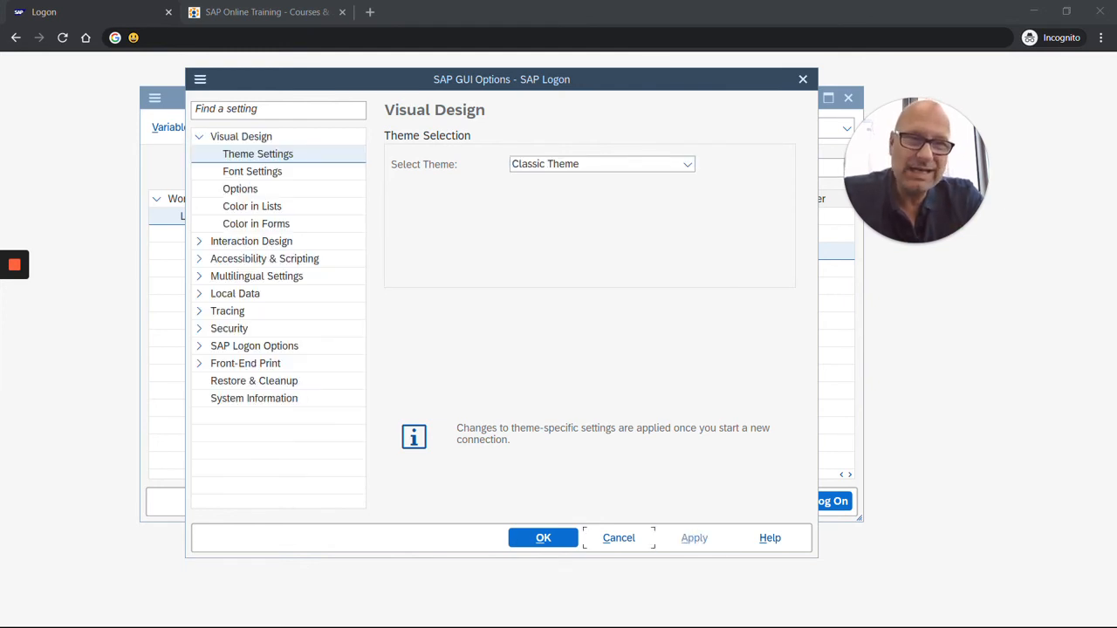
click(543, 537)
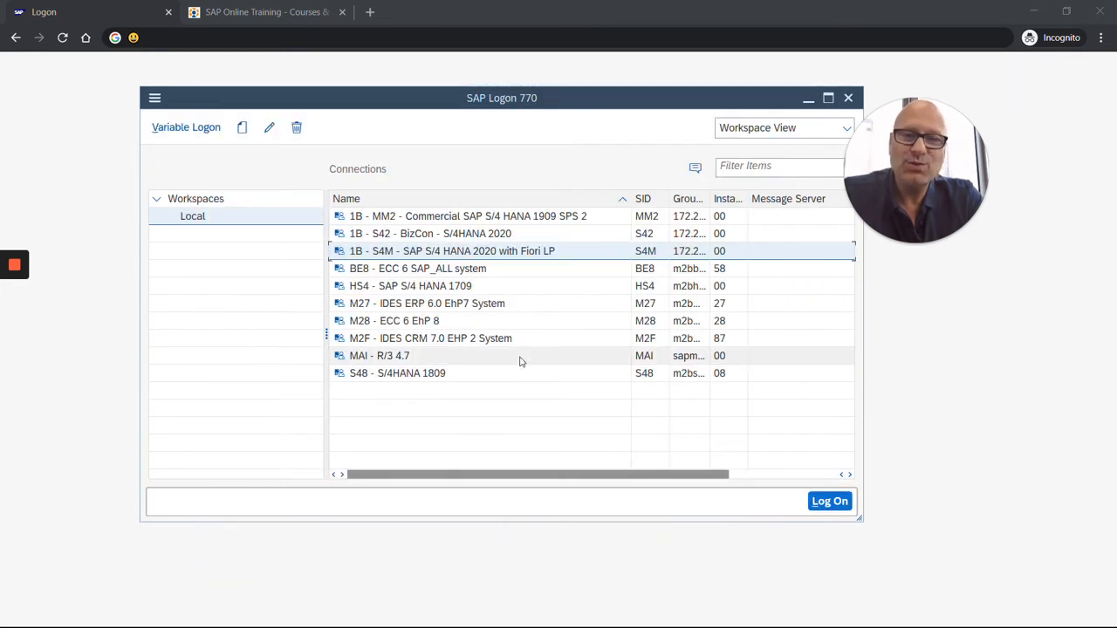
double_click(452, 250)
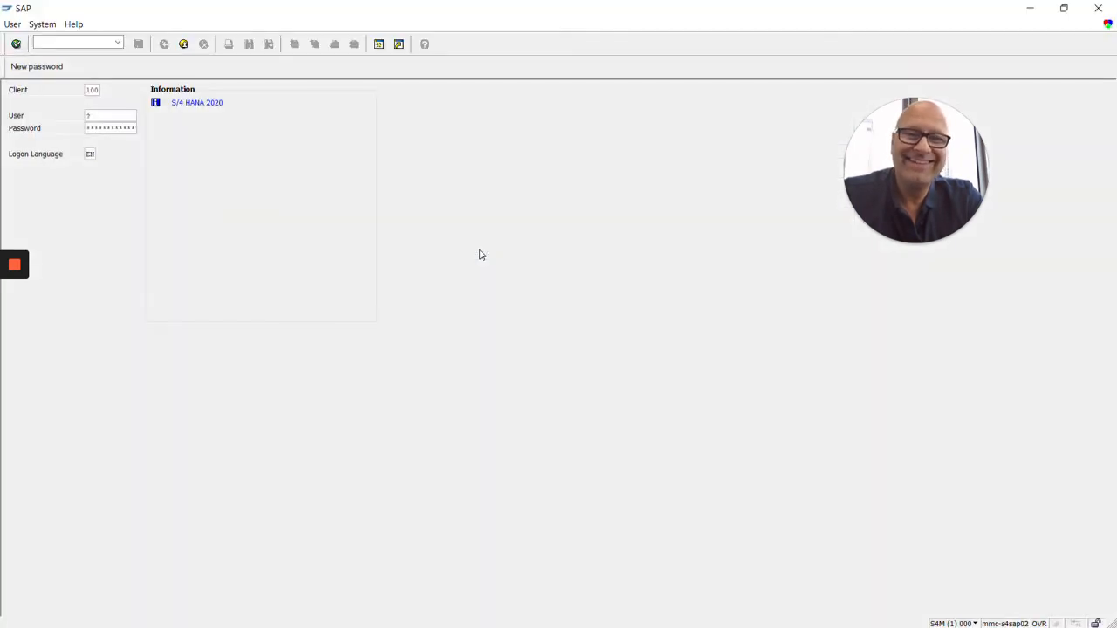
mouse_move(388, 231)
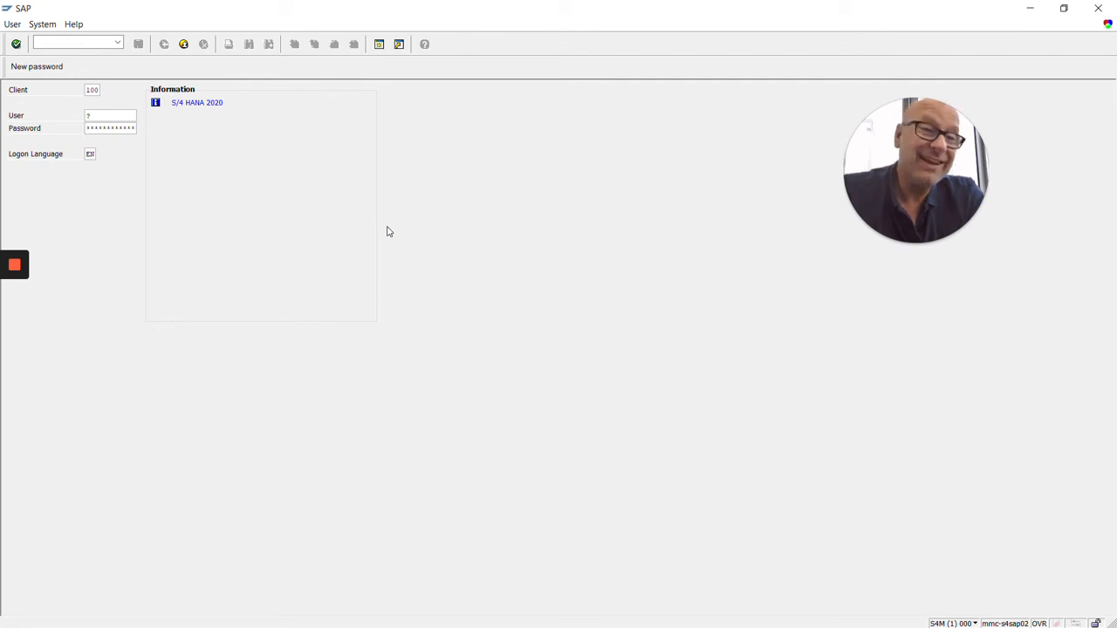
mouse_move(881, 5)
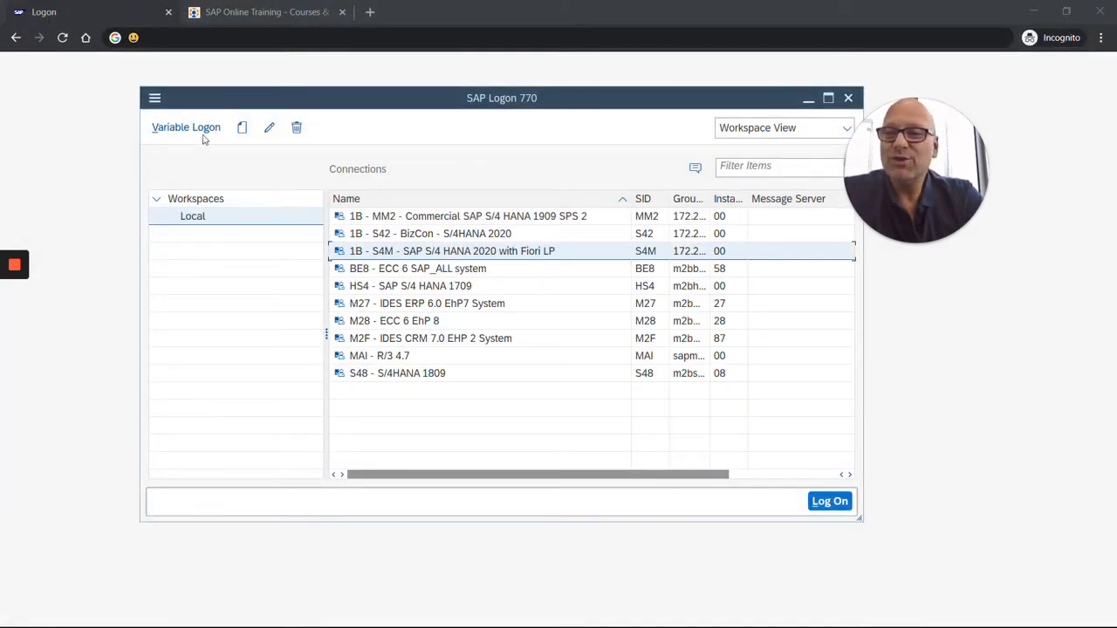
Select and confirm Quartz Theme in Options, then open the S4M connection to view it
click(155, 98)
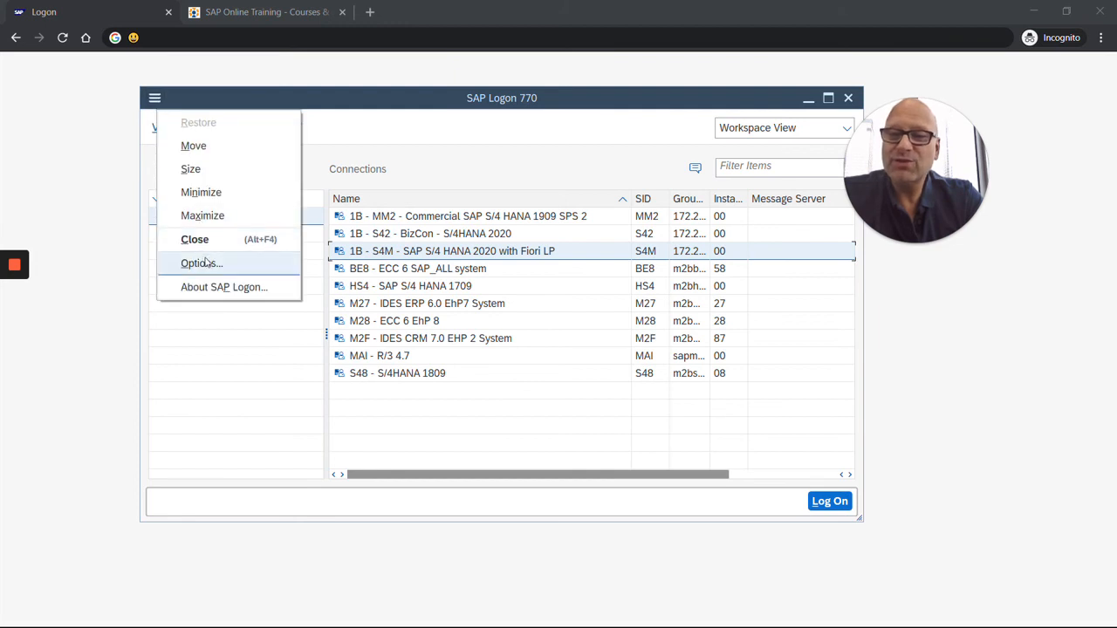
click(202, 263)
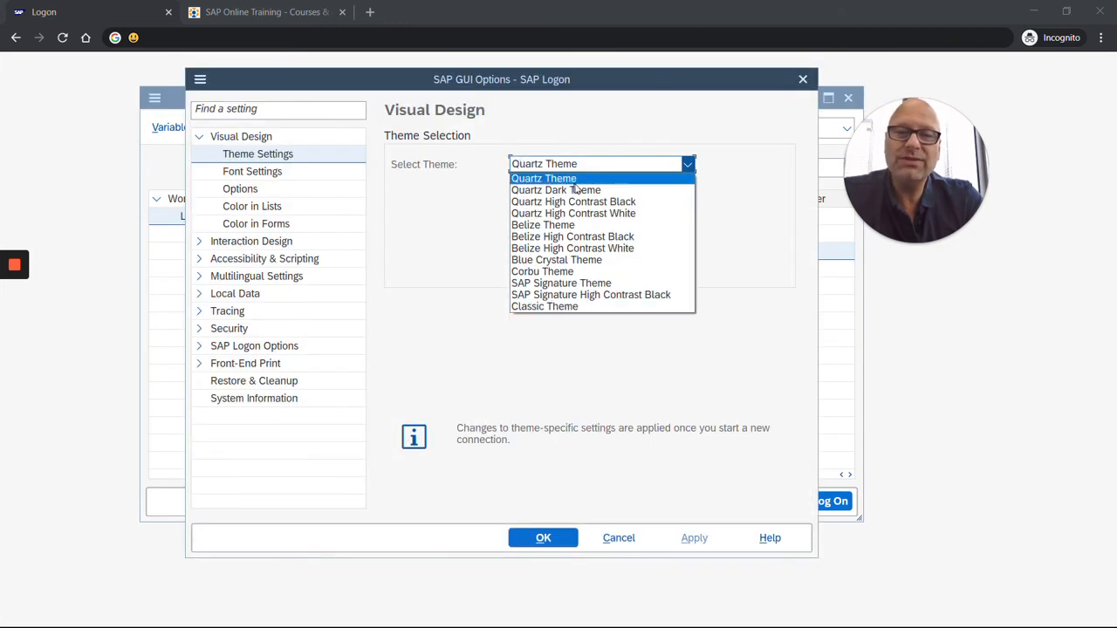
click(544, 178)
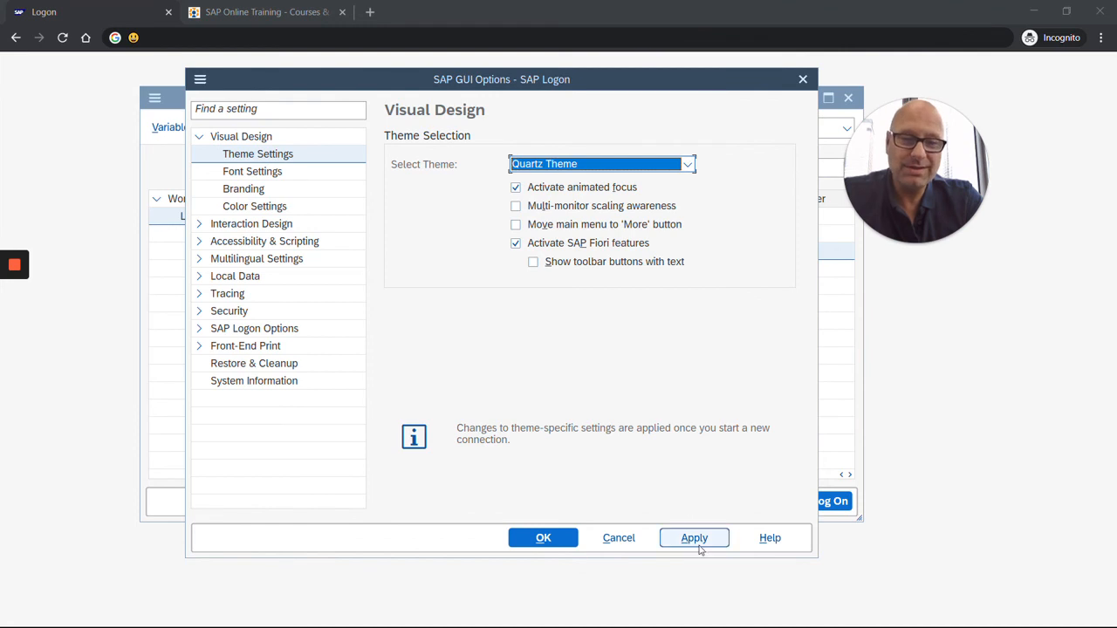
click(542, 538)
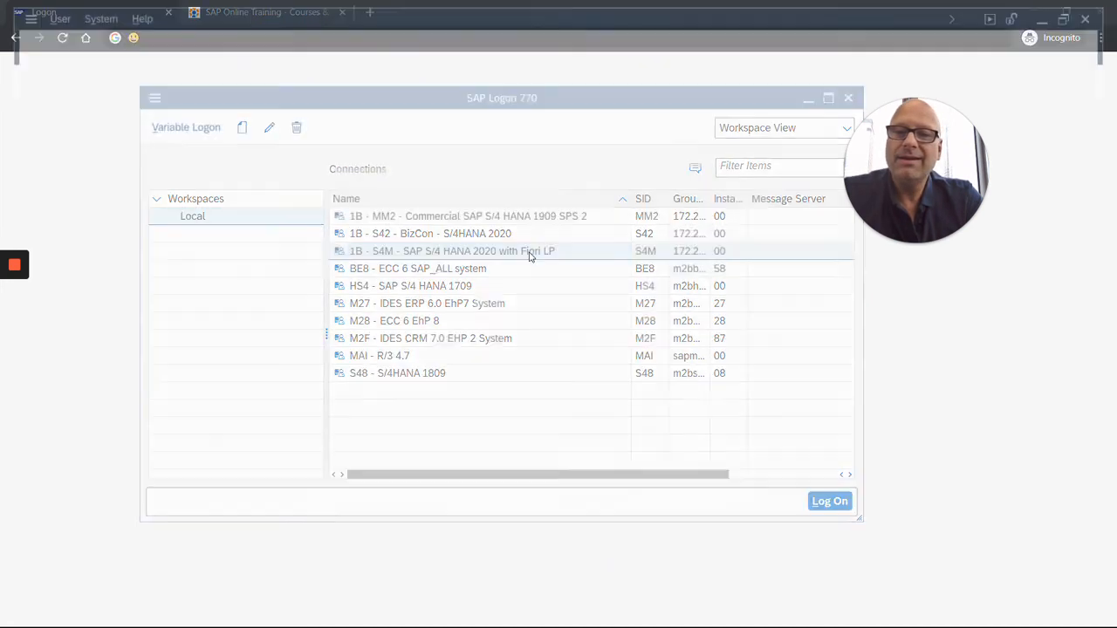
double_click(452, 252)
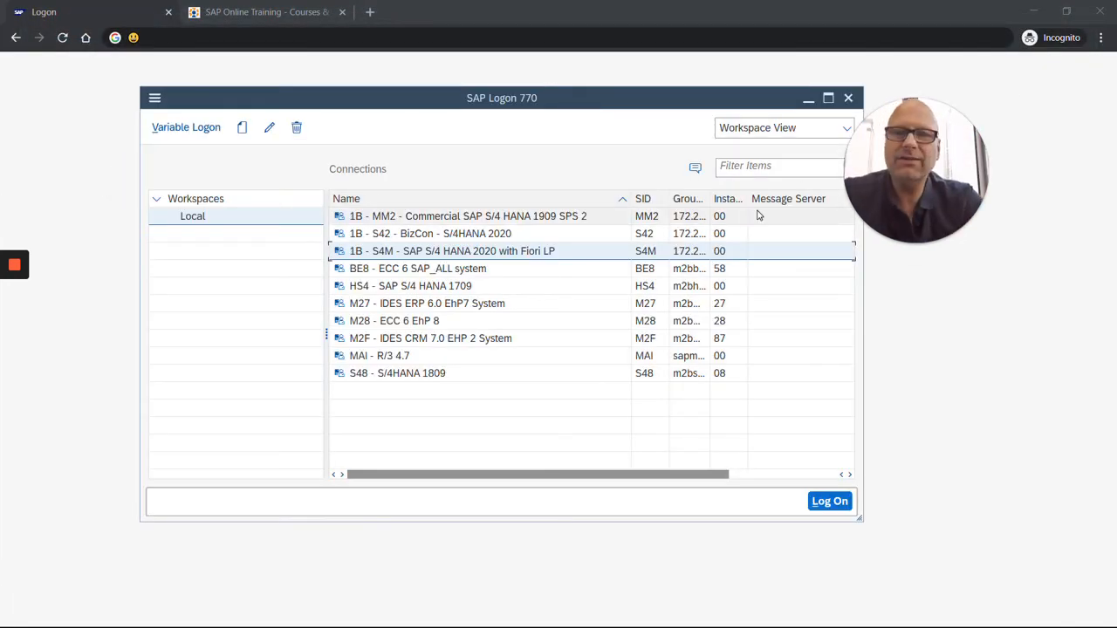
Switch Chrome to the SAP Online Training tab on michaelmanagement.com
click(266, 12)
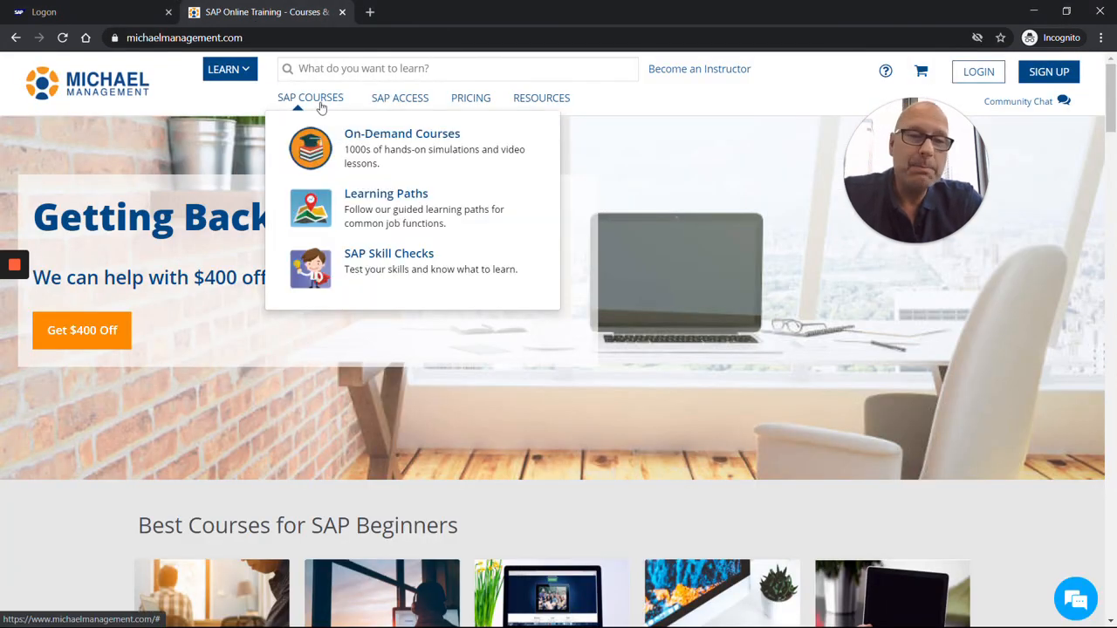
mouse_move(360, 147)
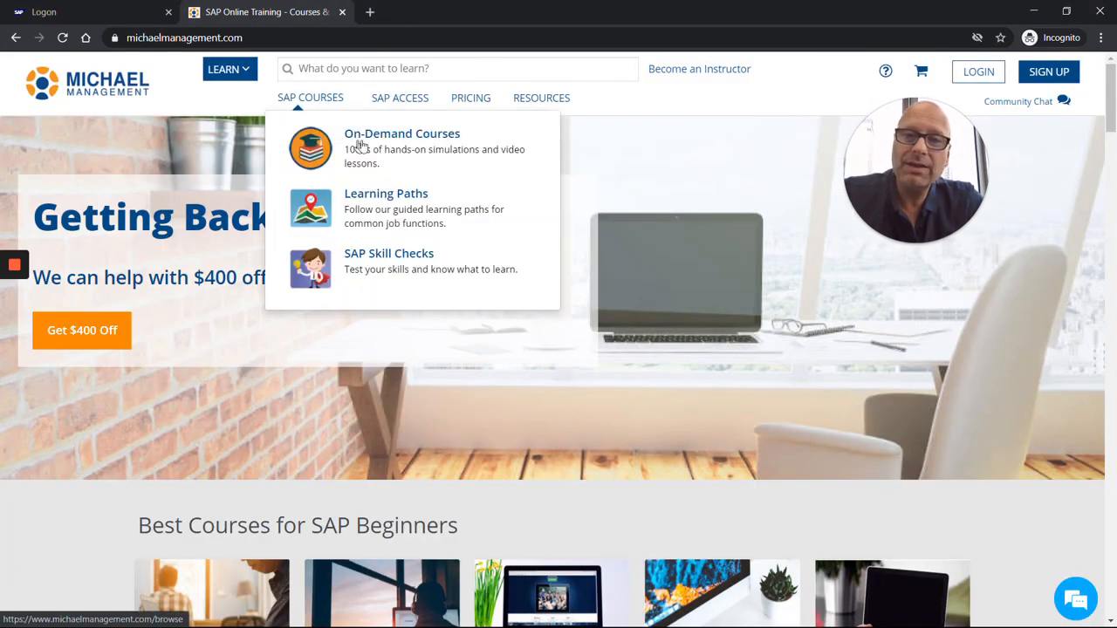